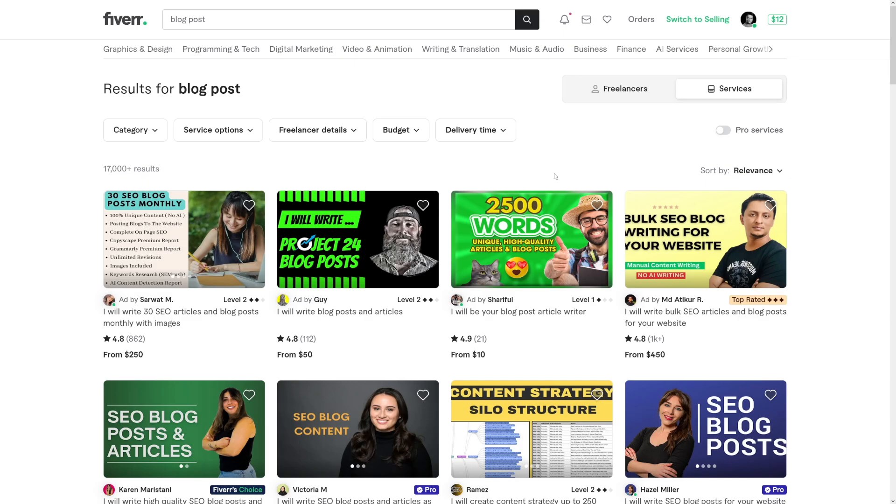
mouse_move(52, 220)
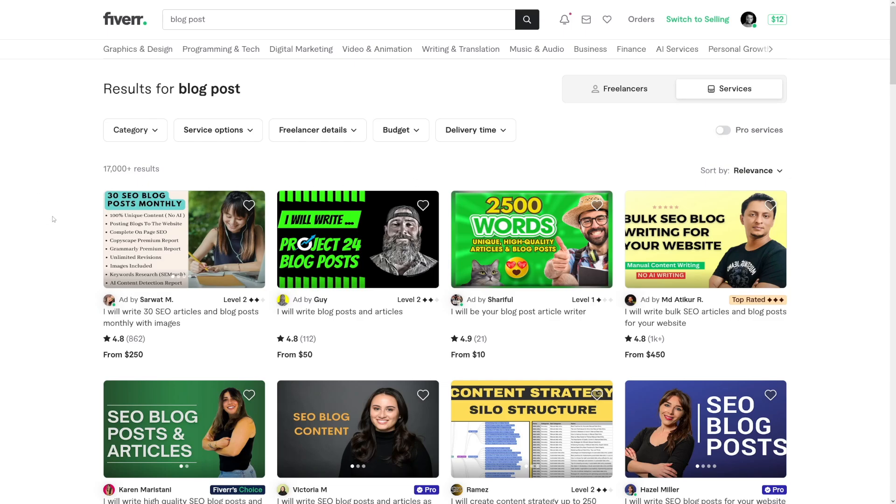
mouse_move(71, 212)
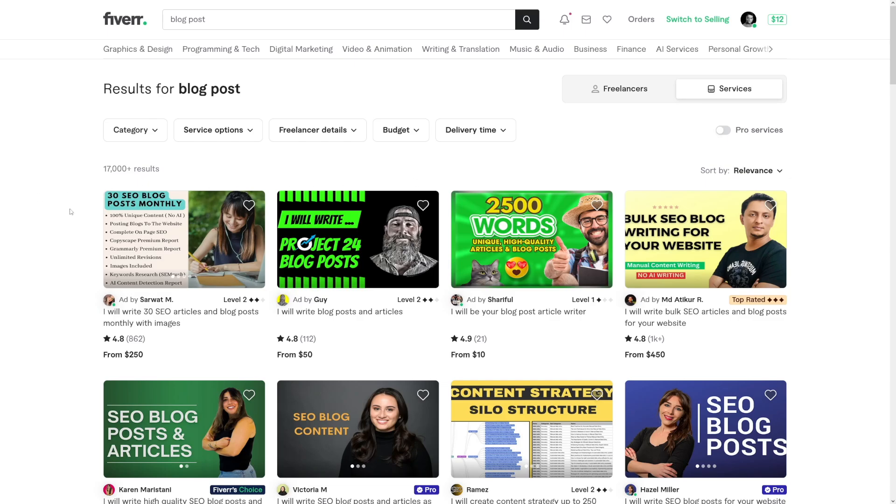
scroll("down", 3)
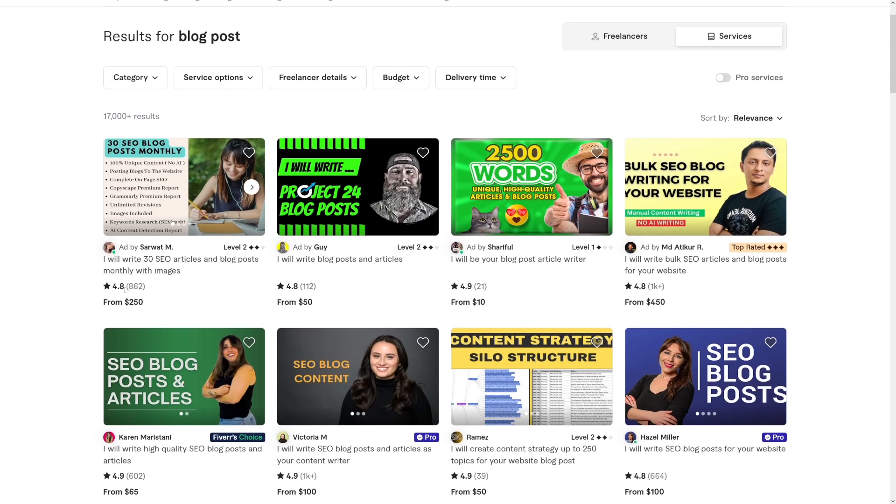
mouse_move(813, 239)
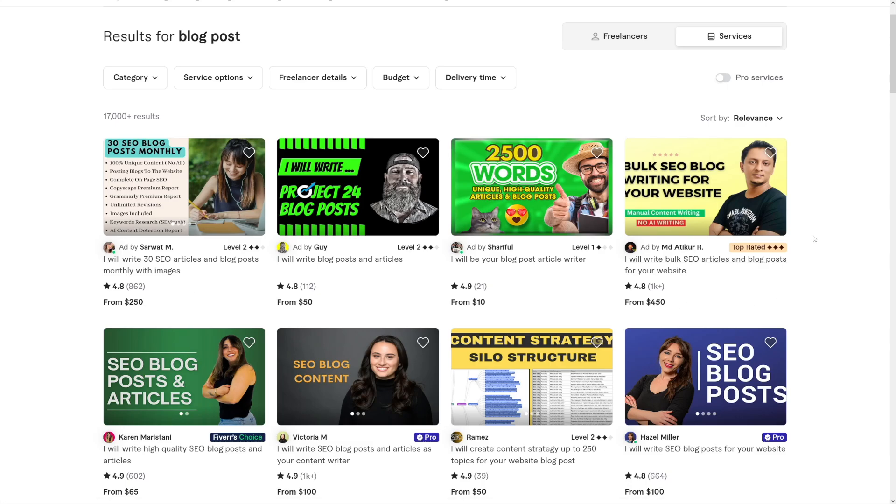
mouse_move(825, 215)
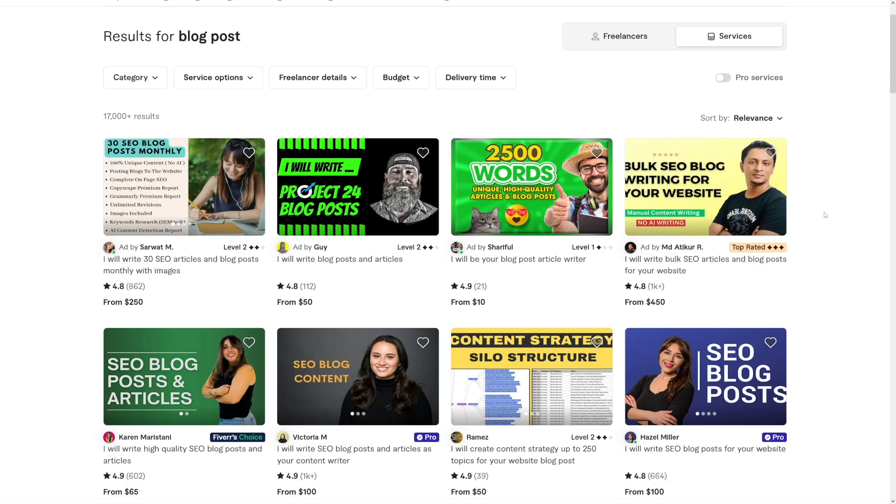
scroll("down", 3)
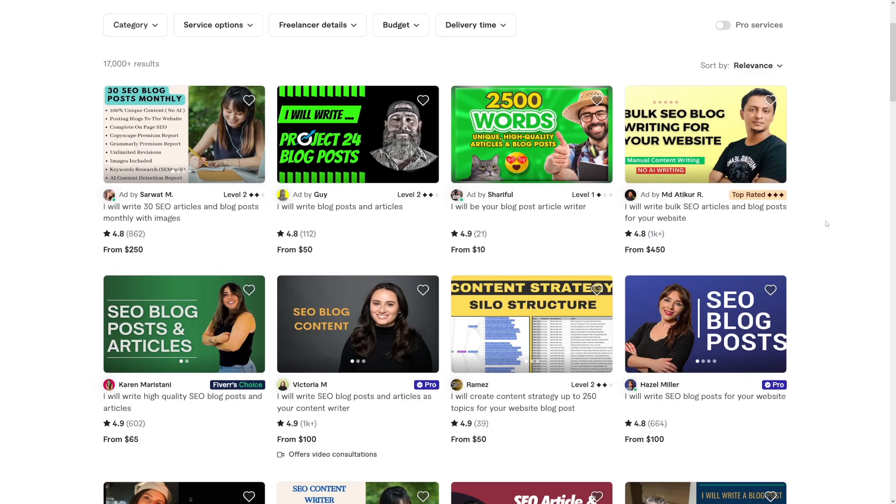
scroll("down", 3)
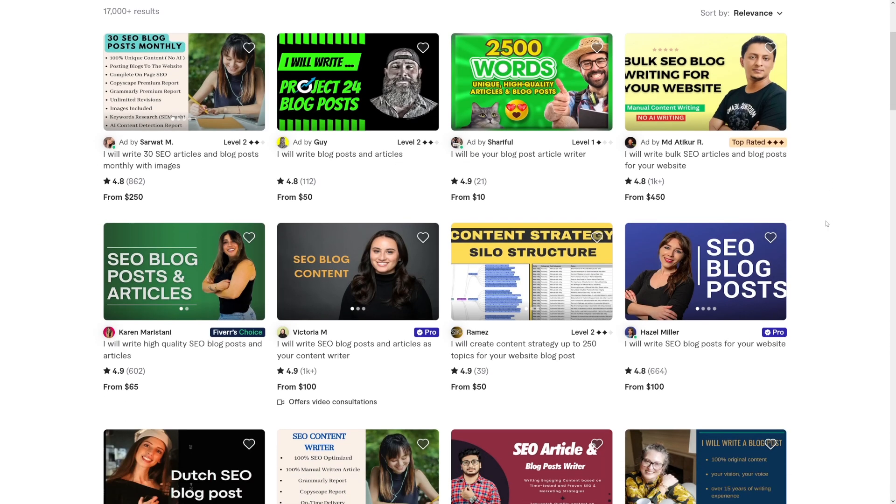
mouse_move(829, 225)
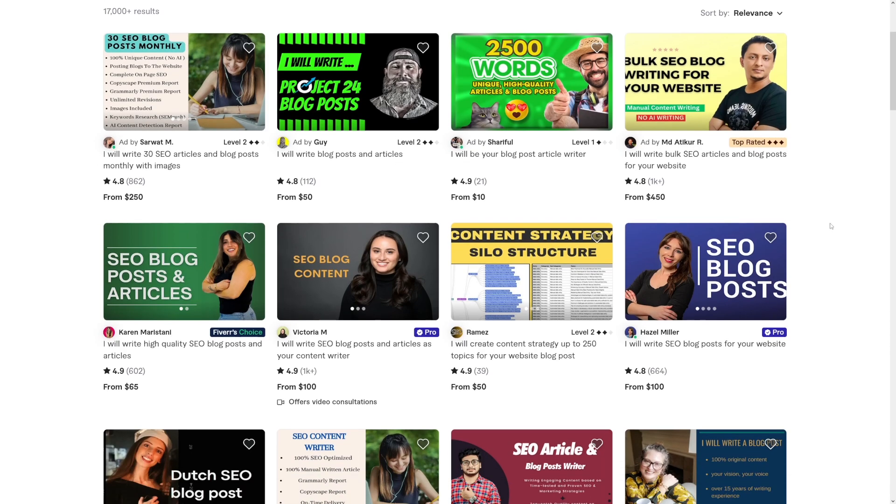
scroll("up", 3)
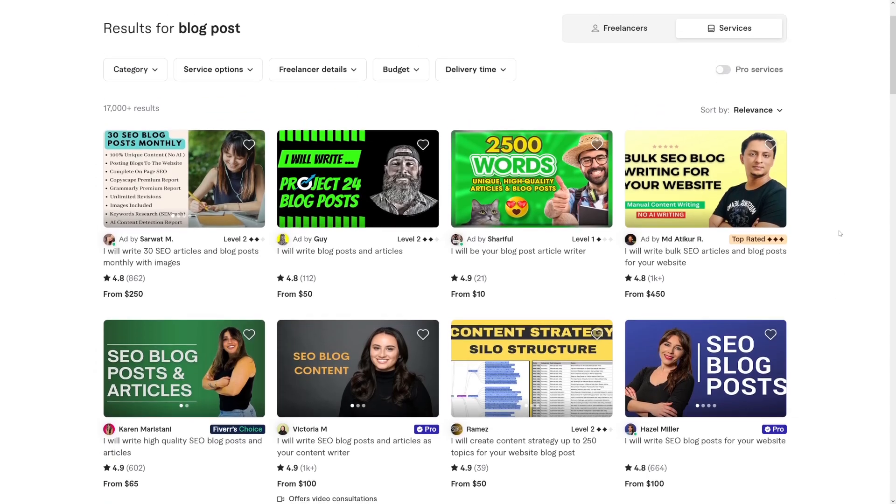